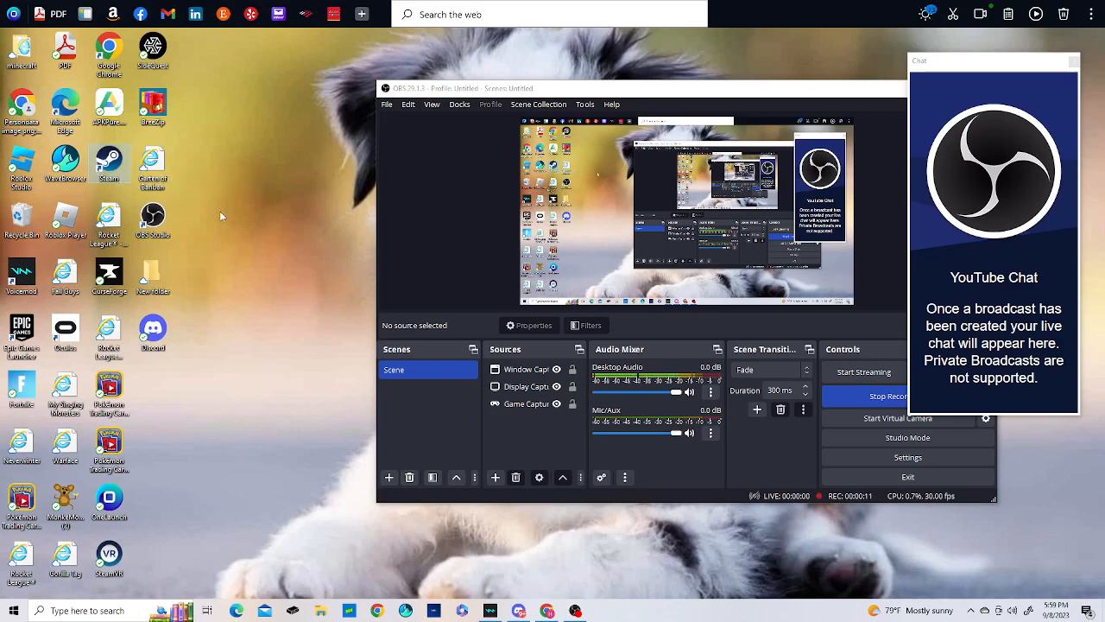
mouse_move(325, 150)
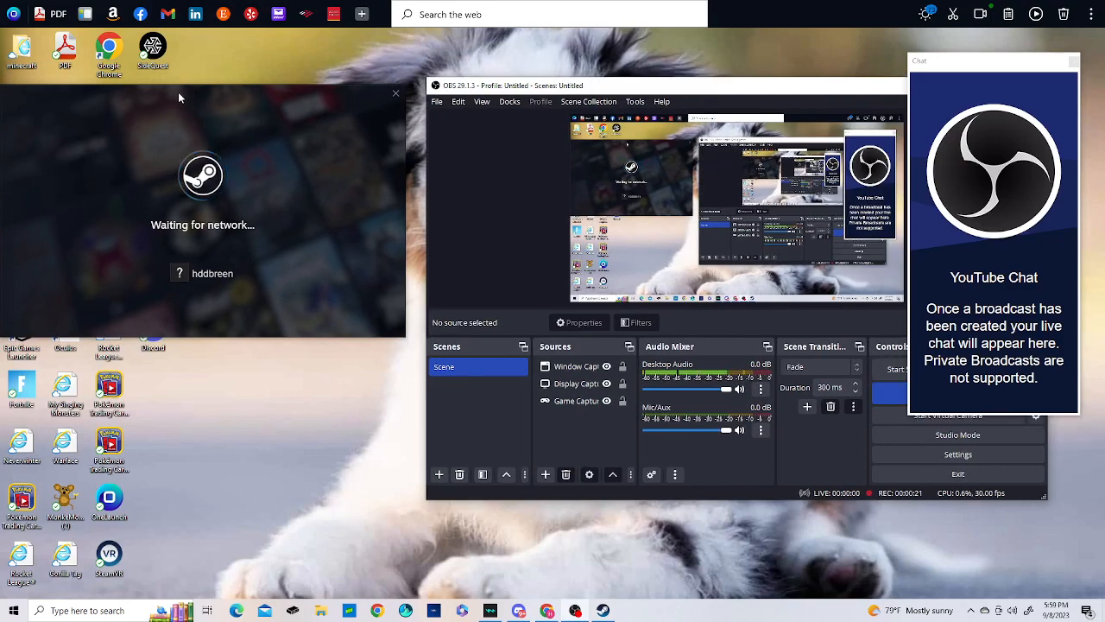
Switch from the Steam store front page to the game library
left_click(397, 93)
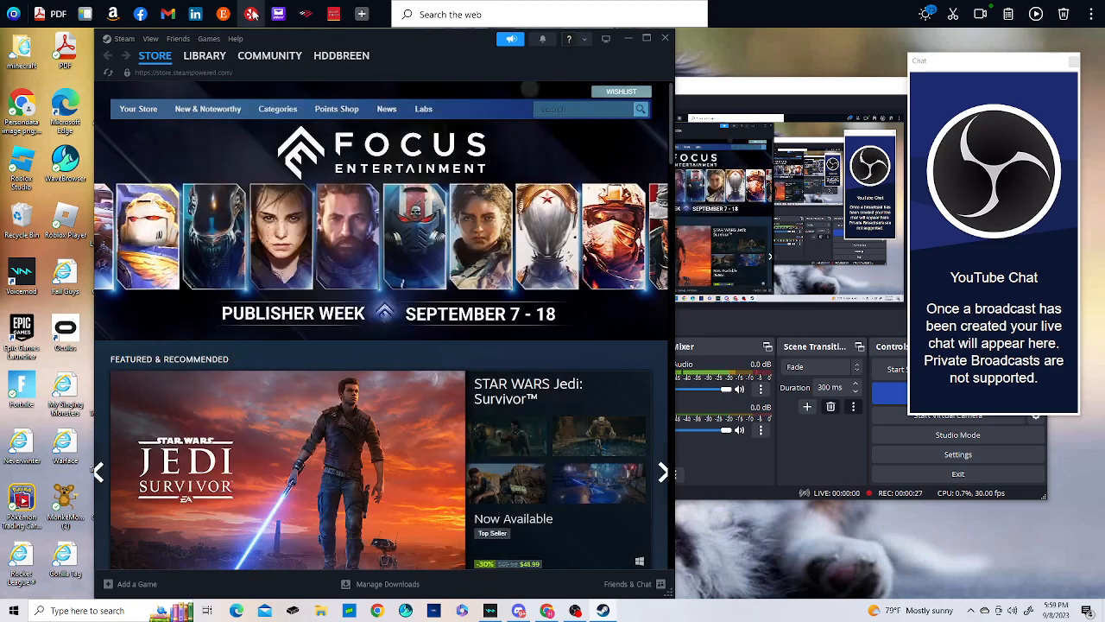
left_click(204, 55)
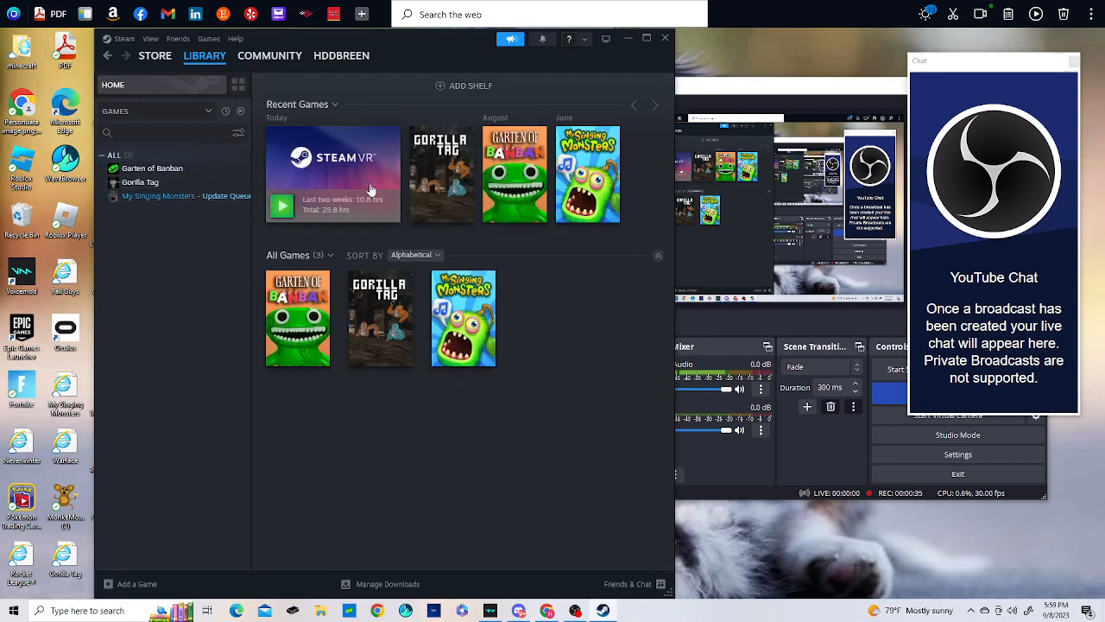
Select SteamVR under Recent Games to show its launch option, usage time and updates
left_click(331, 173)
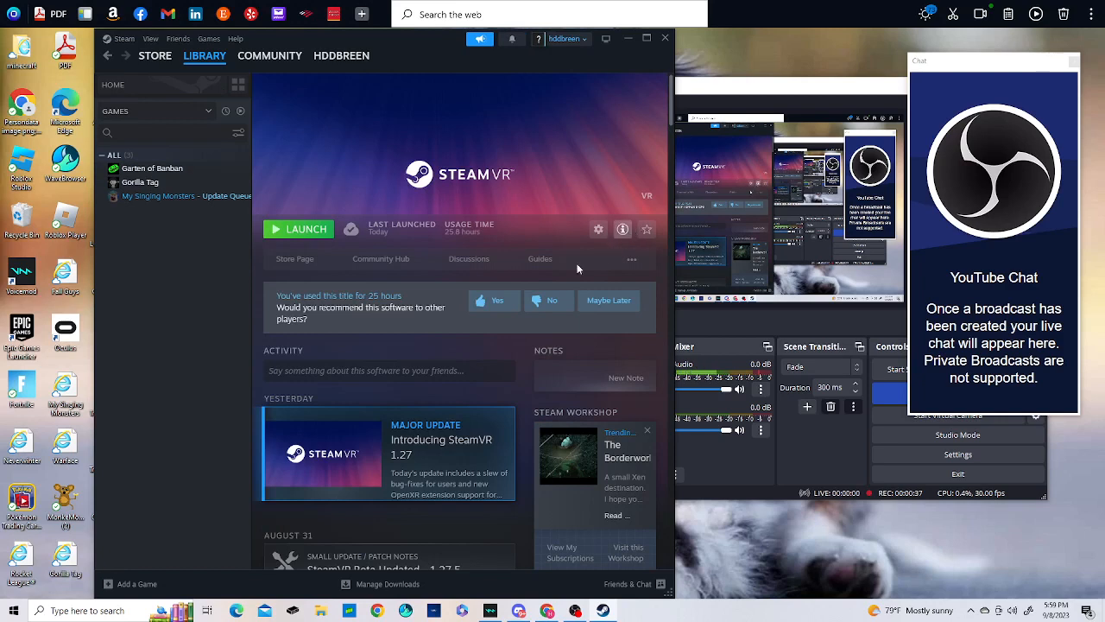
mouse_move(473, 192)
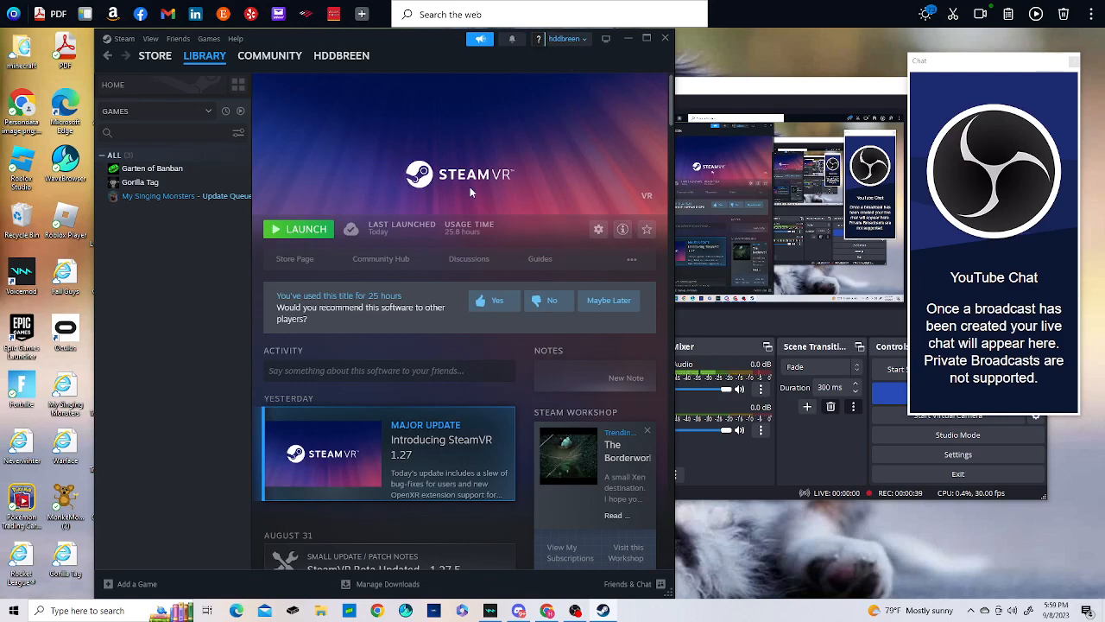
mouse_move(508, 221)
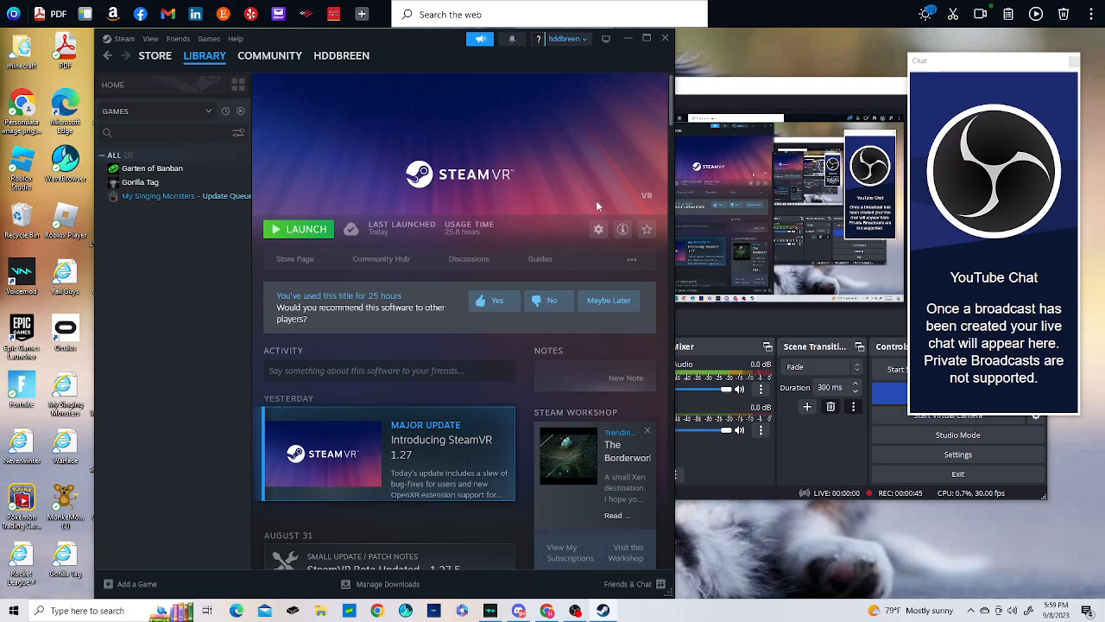
mouse_move(583, 163)
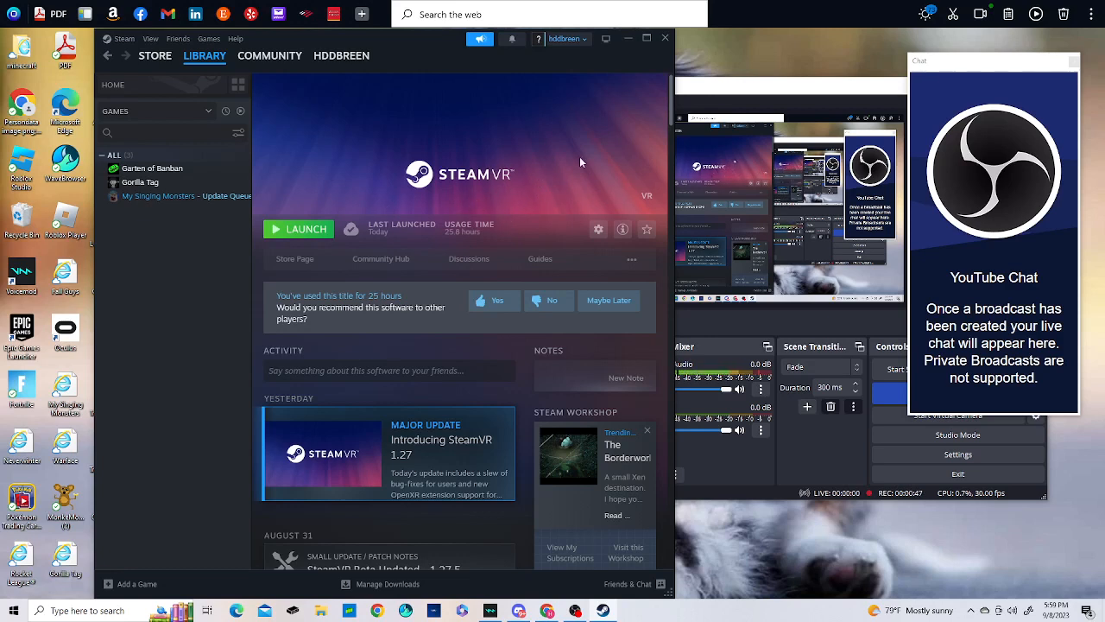
mouse_move(542, 173)
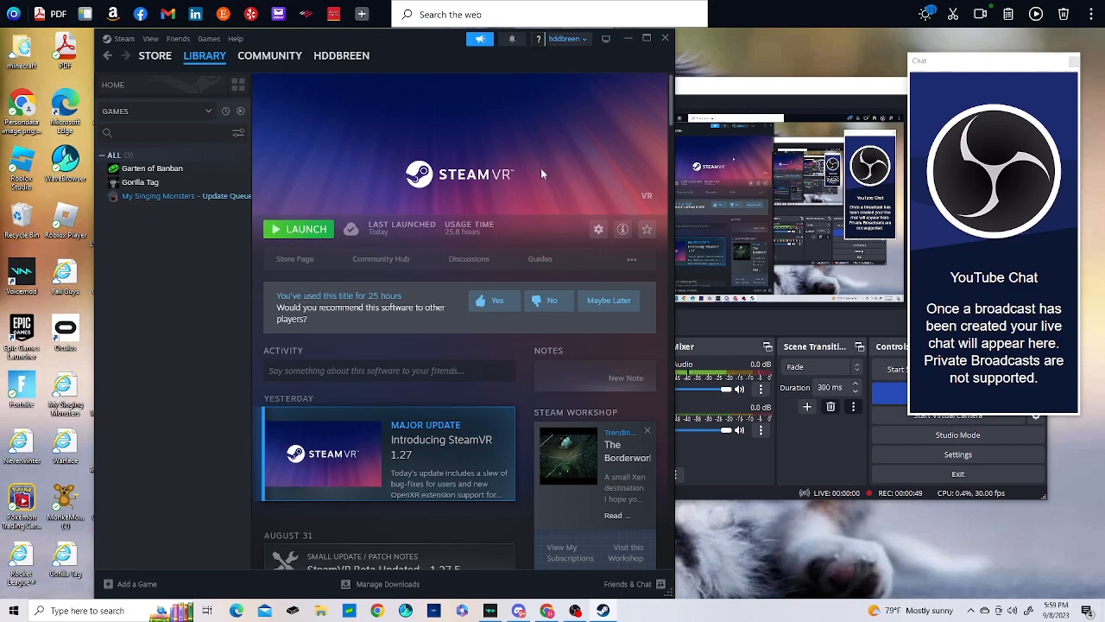
mouse_move(518, 188)
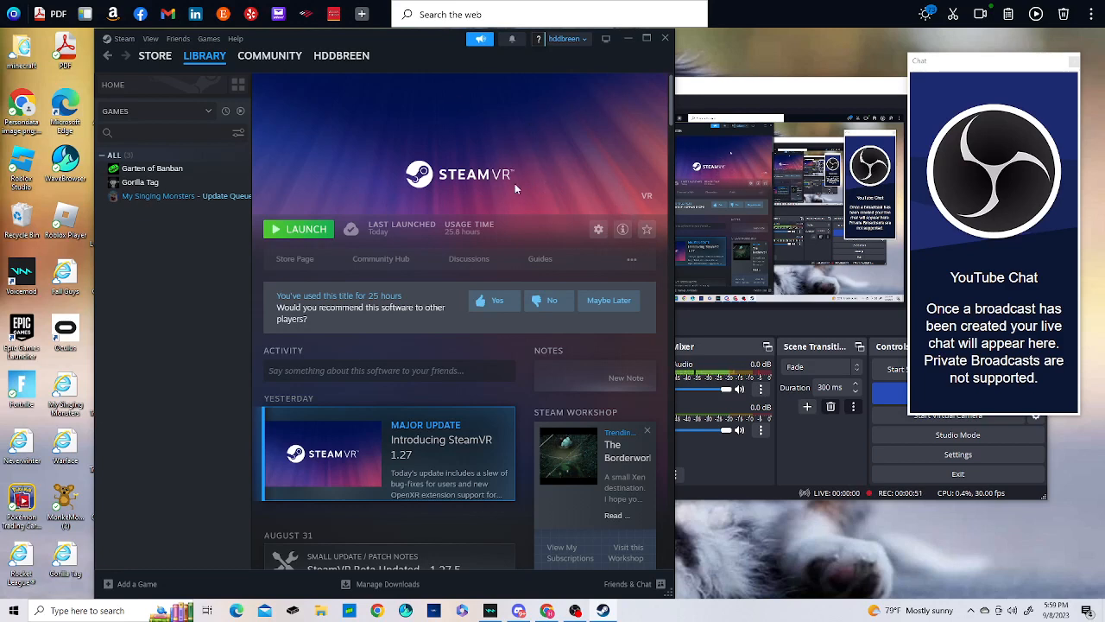
mouse_move(508, 152)
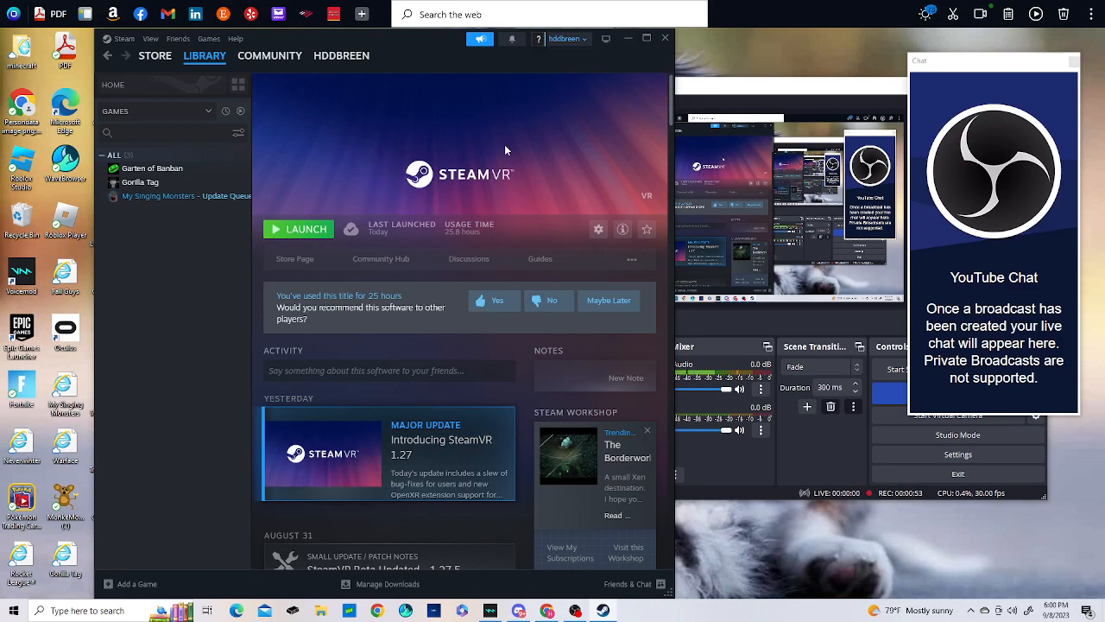
mouse_move(534, 163)
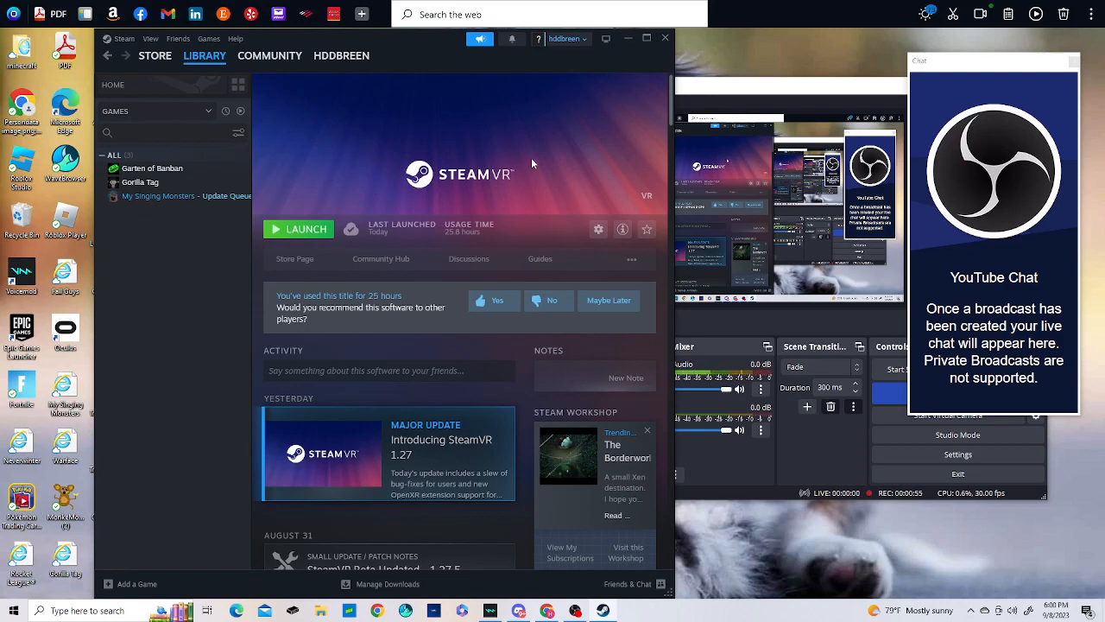